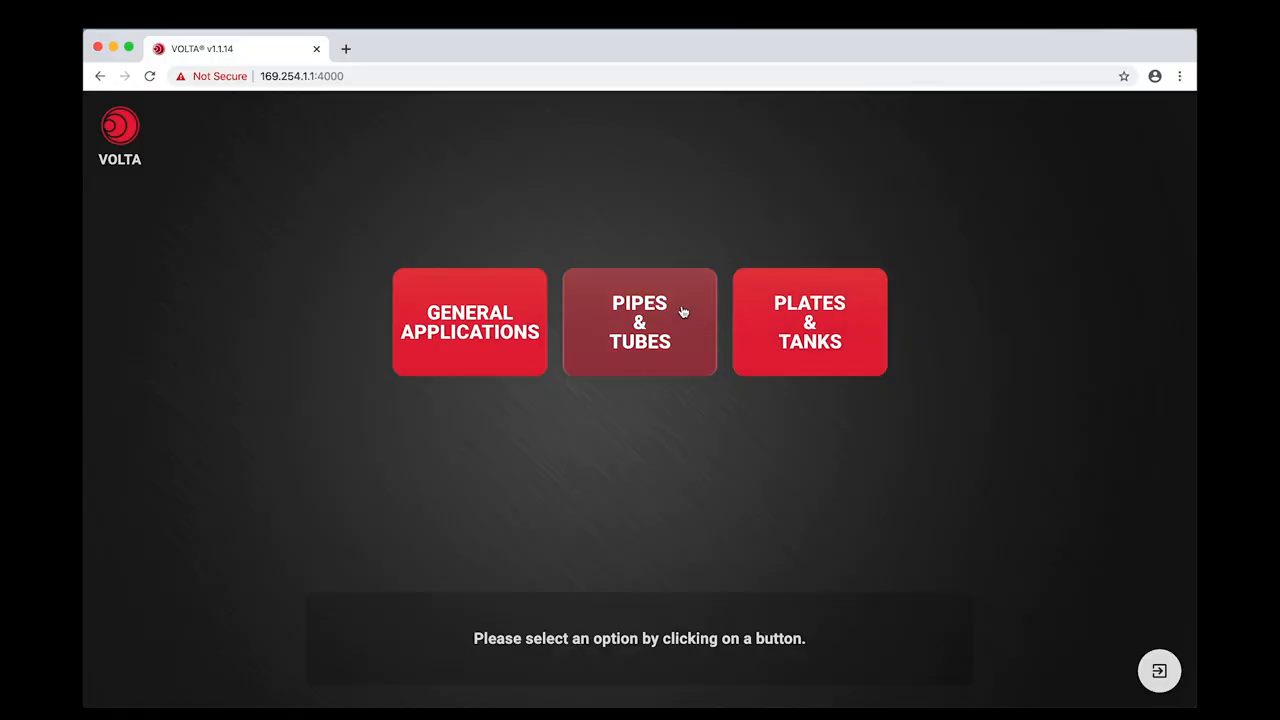
Step: Start the LRUT pipes & tubes application from the home screen
click(640, 322)
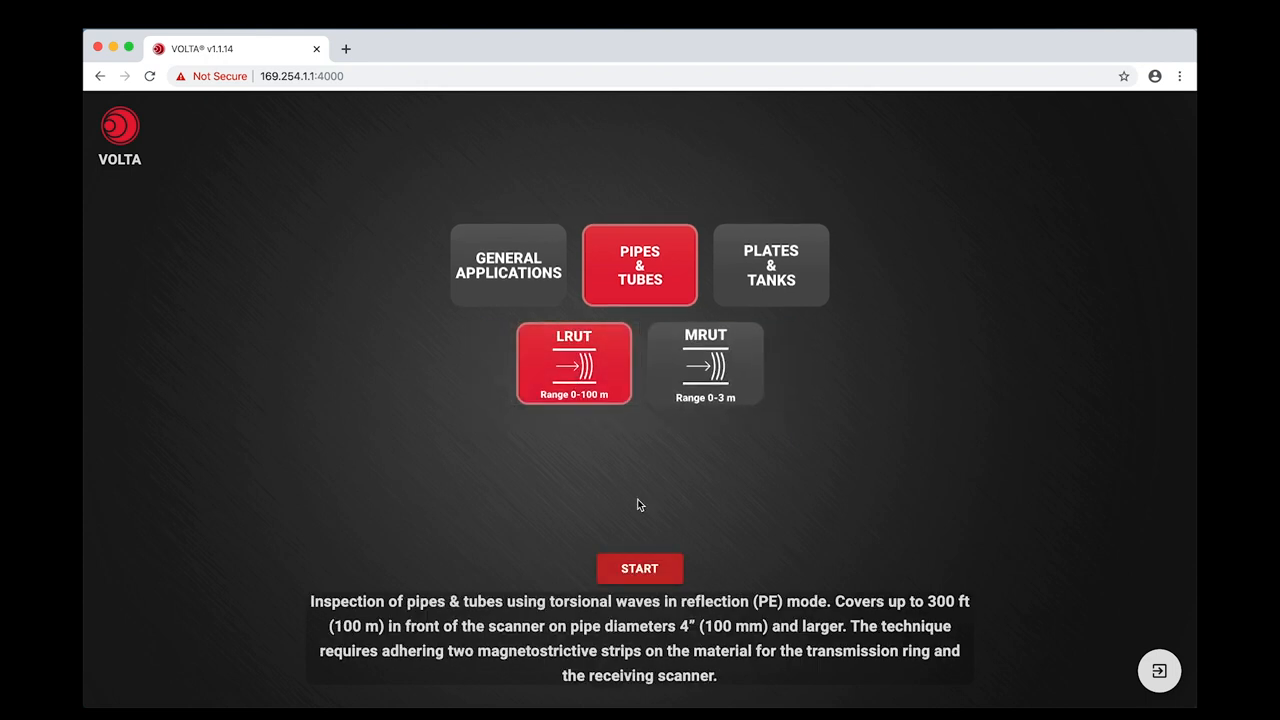
click(640, 568)
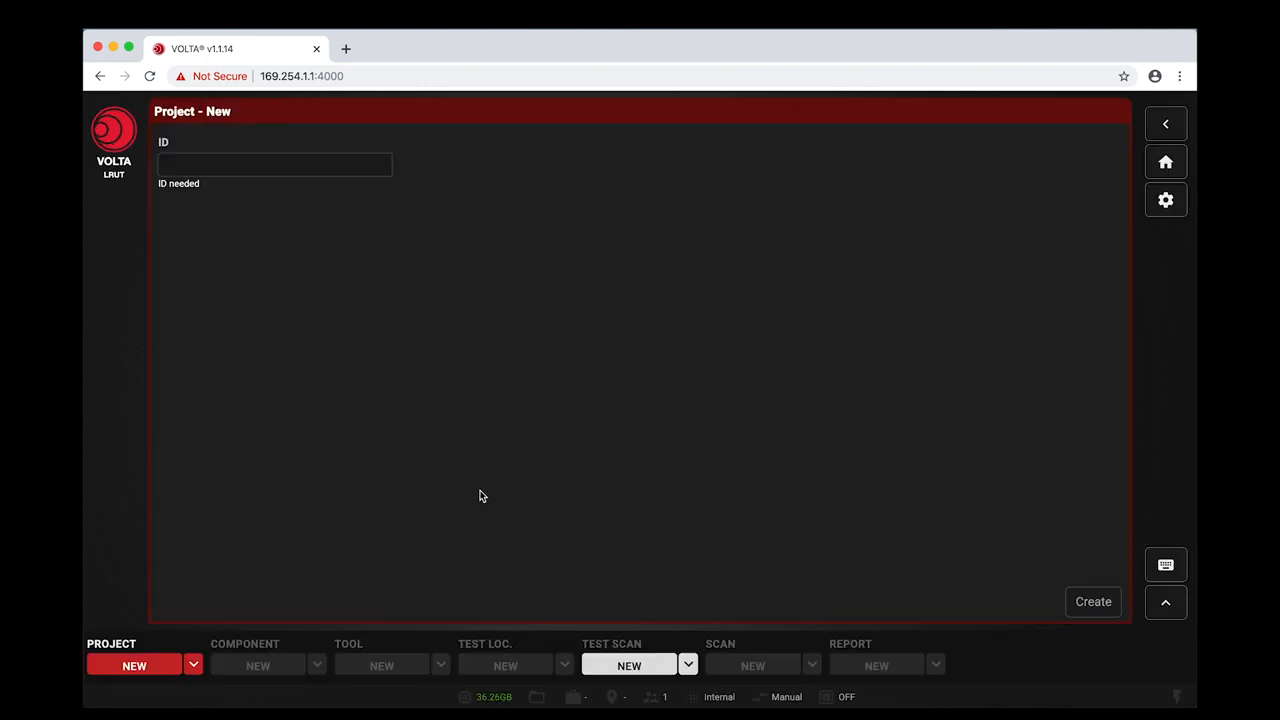
Step: Load the existing WEBINAR project and list its components
click(192, 664)
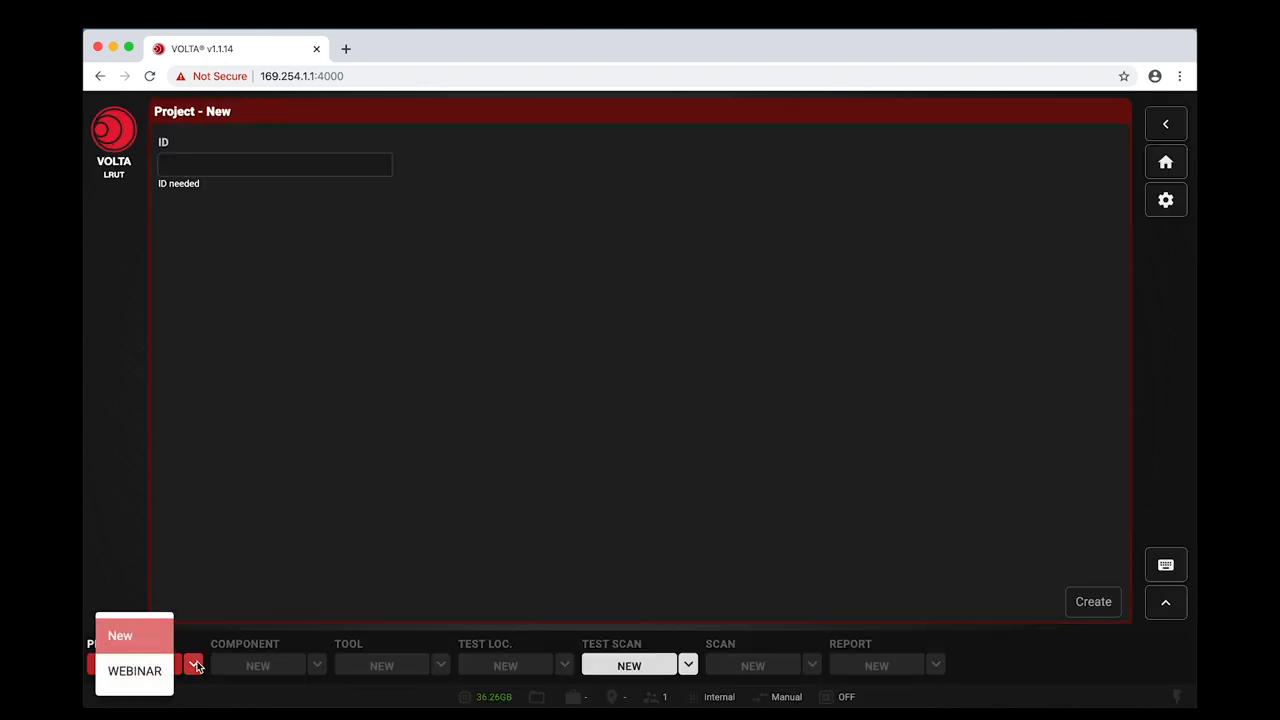
click(134, 670)
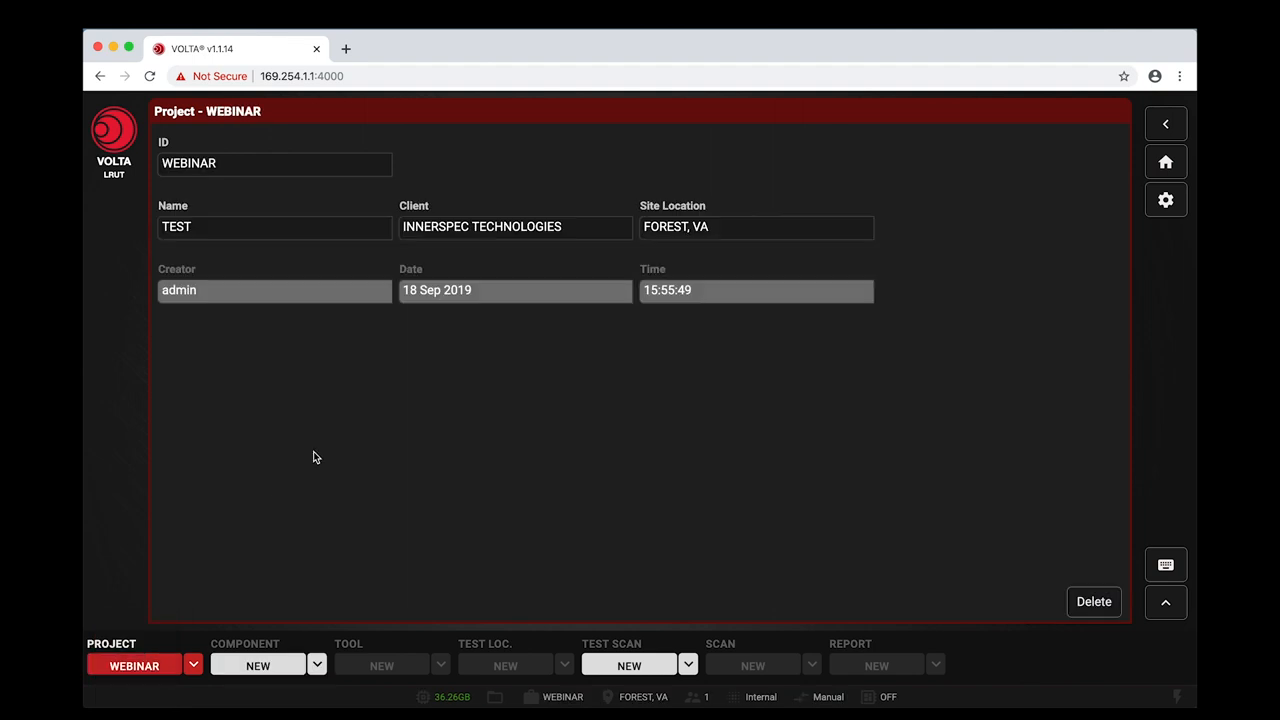
mouse_move(380, 500)
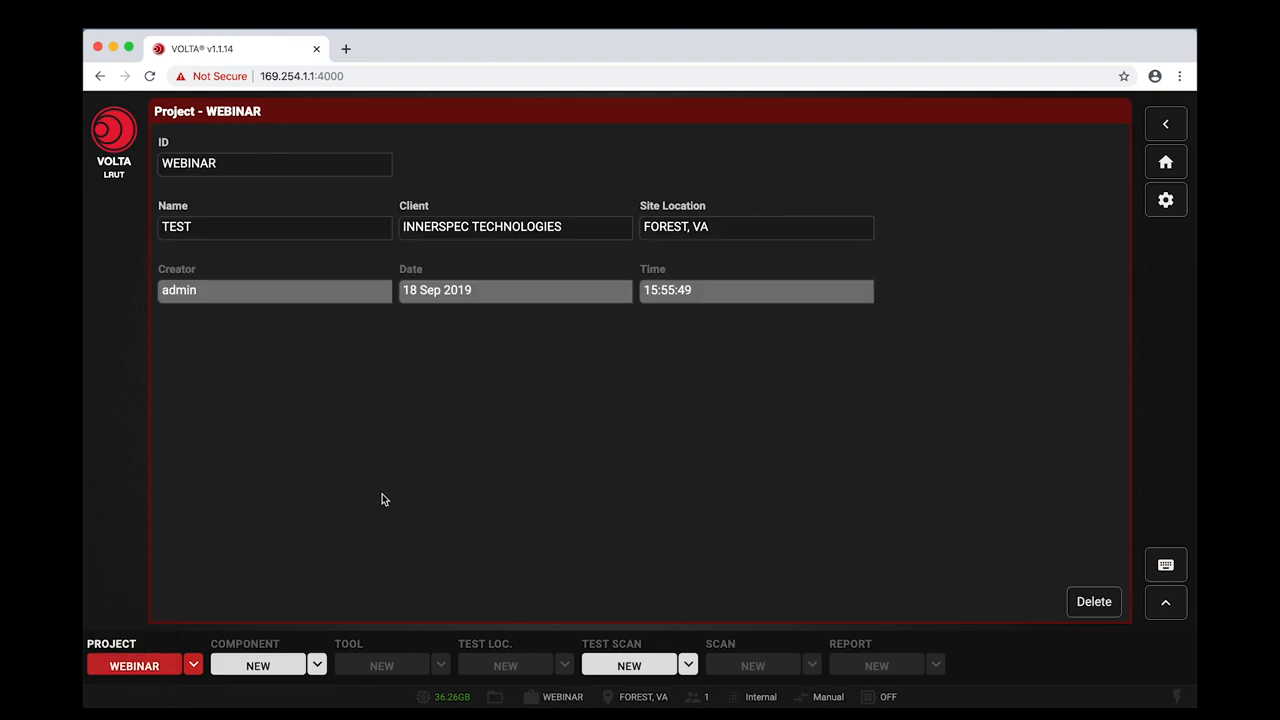
click(316, 664)
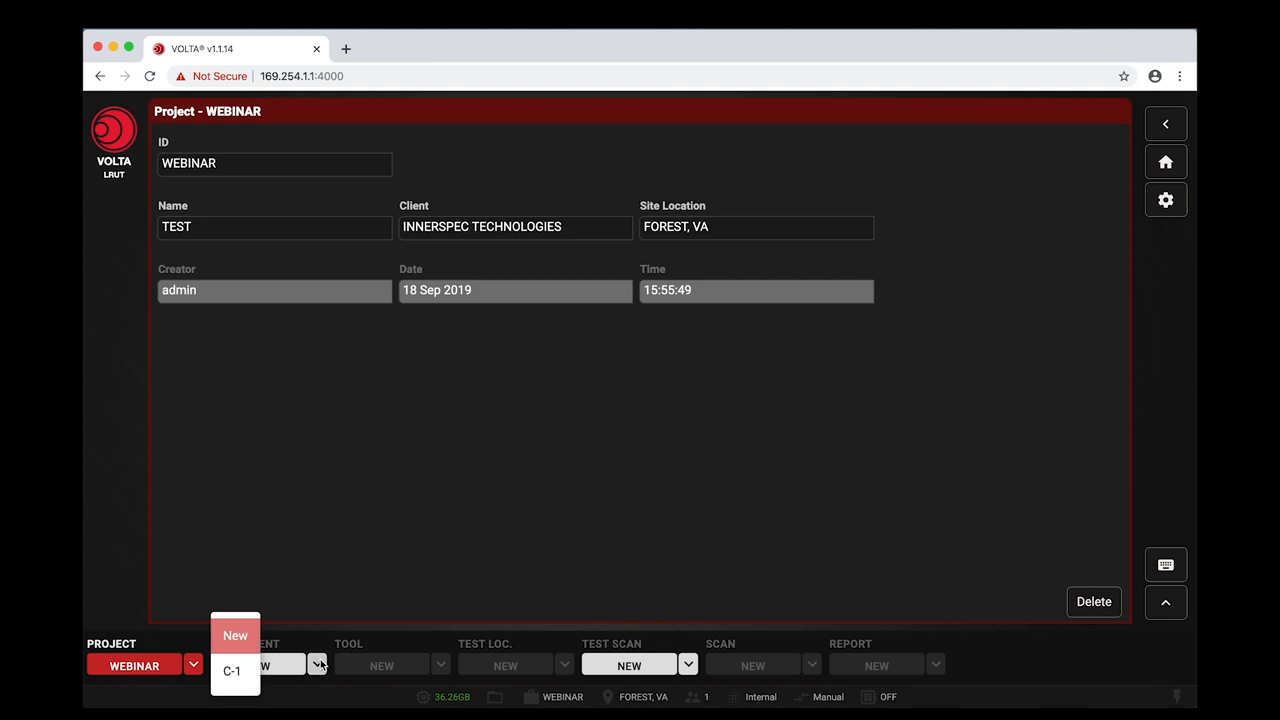
mouse_move(232, 670)
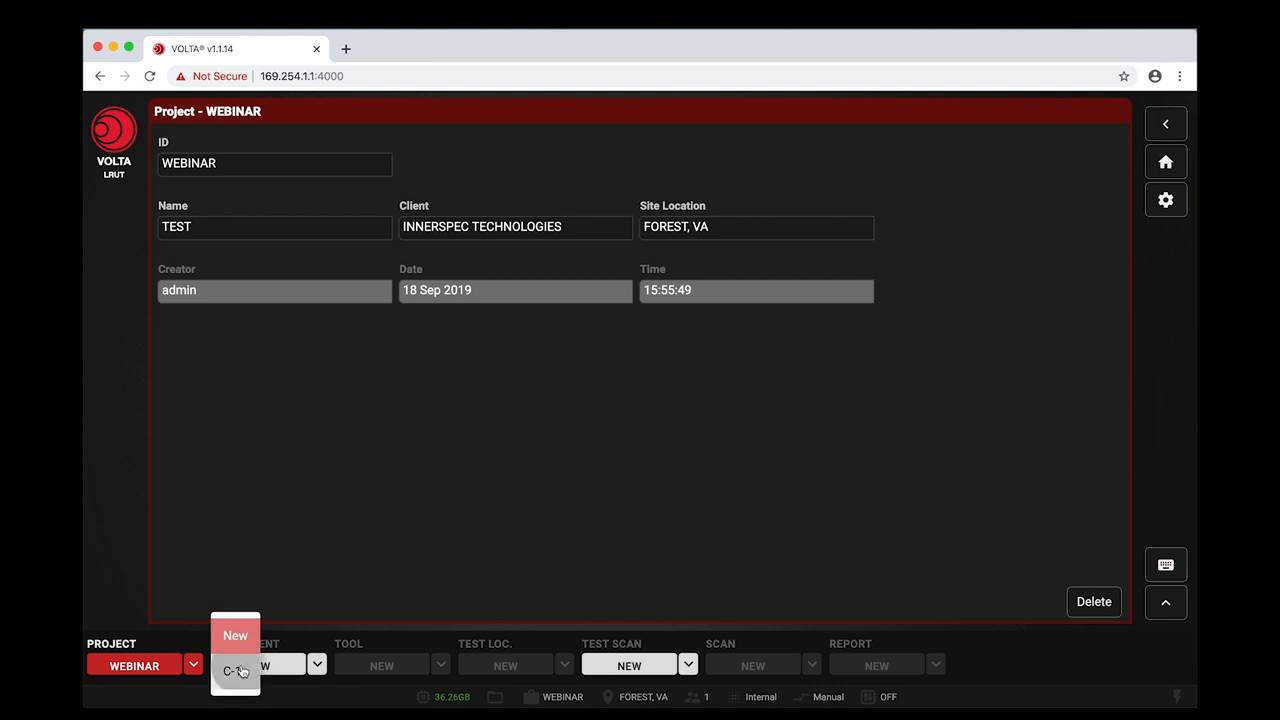
Step: Load component C-1 and review its features table with the pipe scan at full view
click(234, 672)
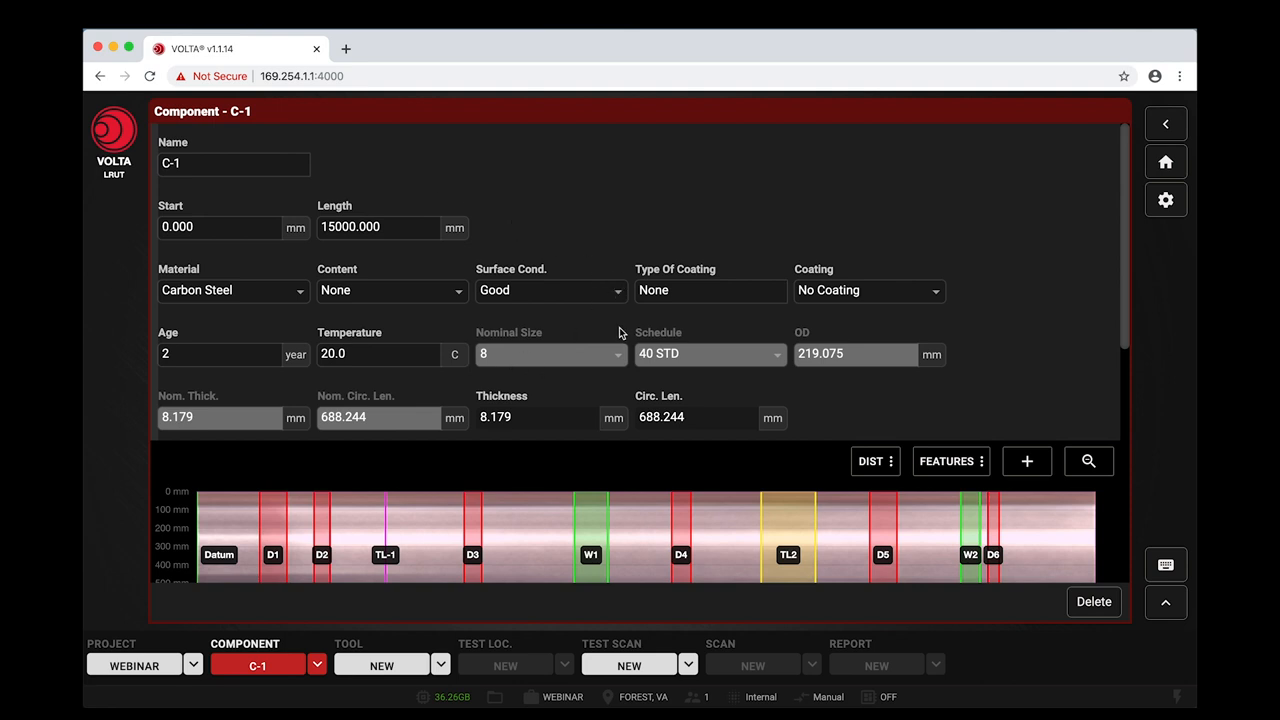
mouse_move(604, 420)
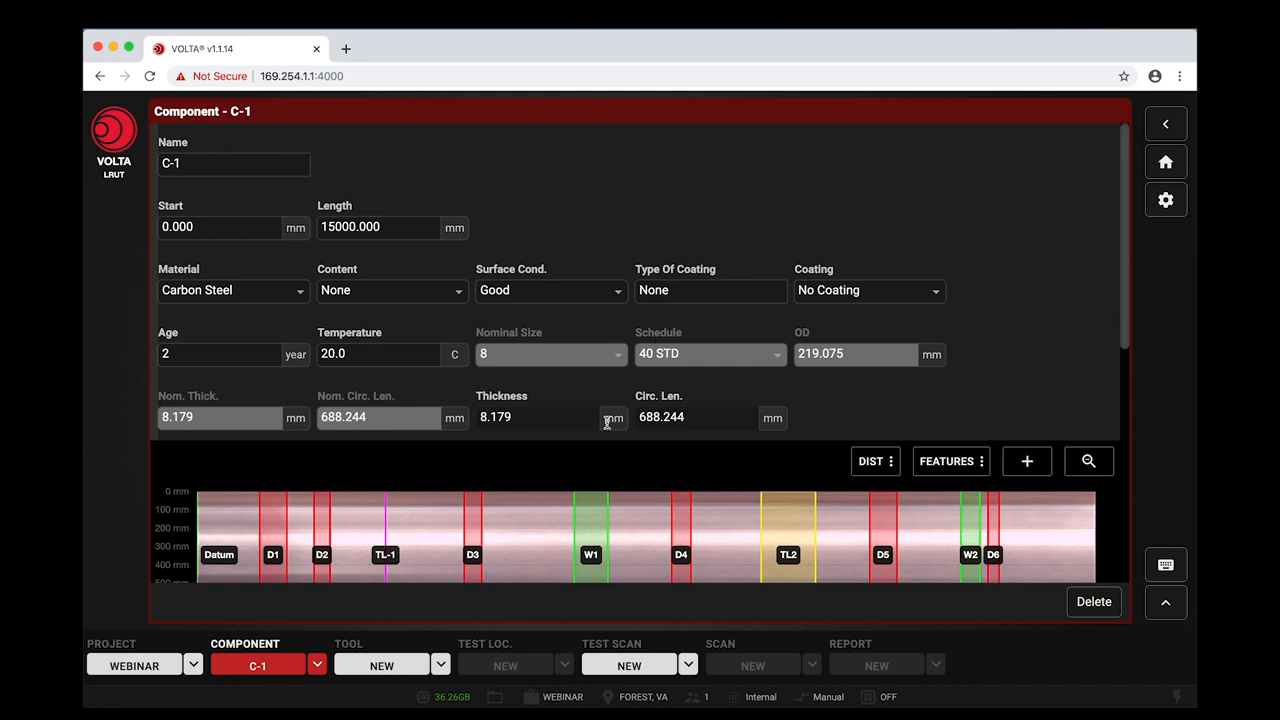
scroll(down, 3)
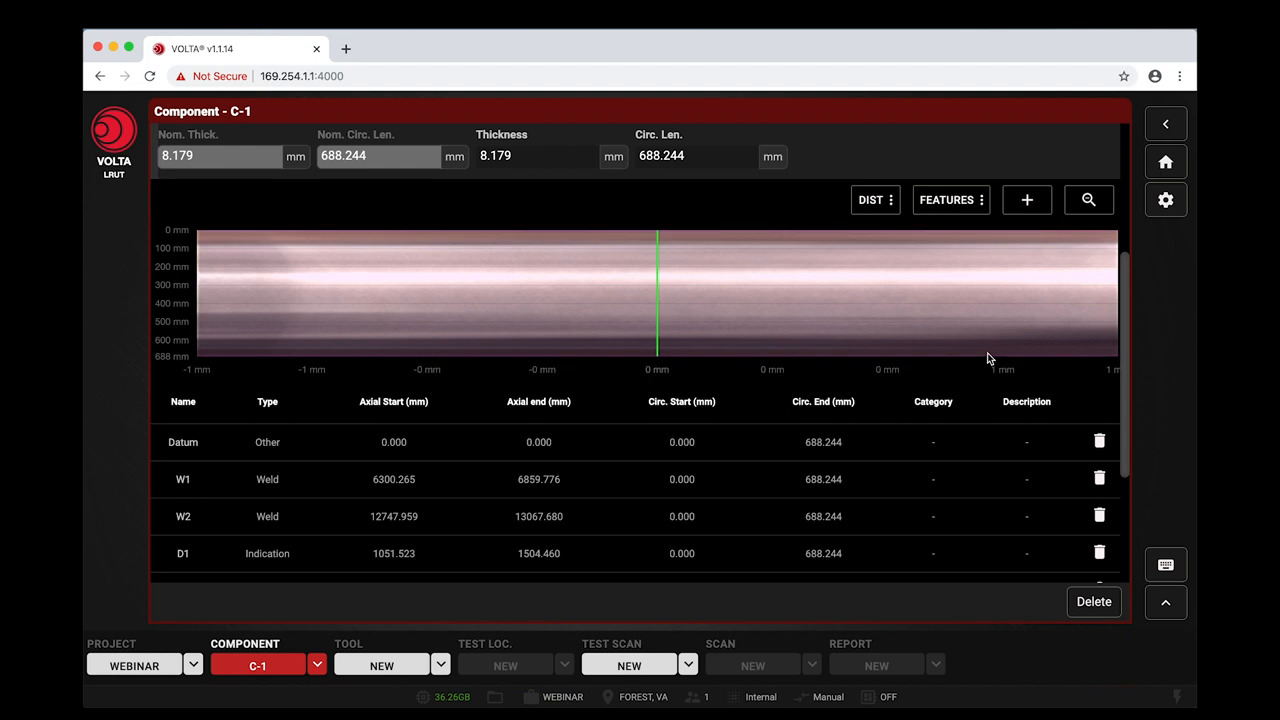
mouse_move(1088, 200)
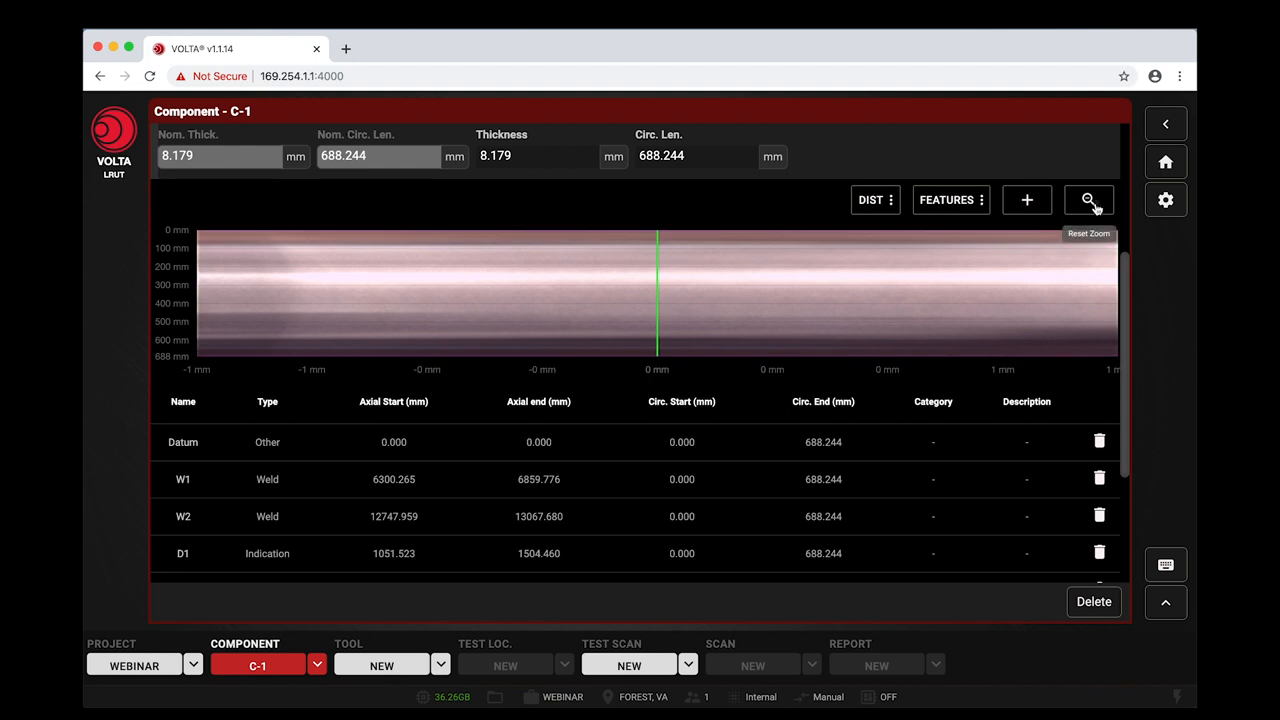
click(1088, 200)
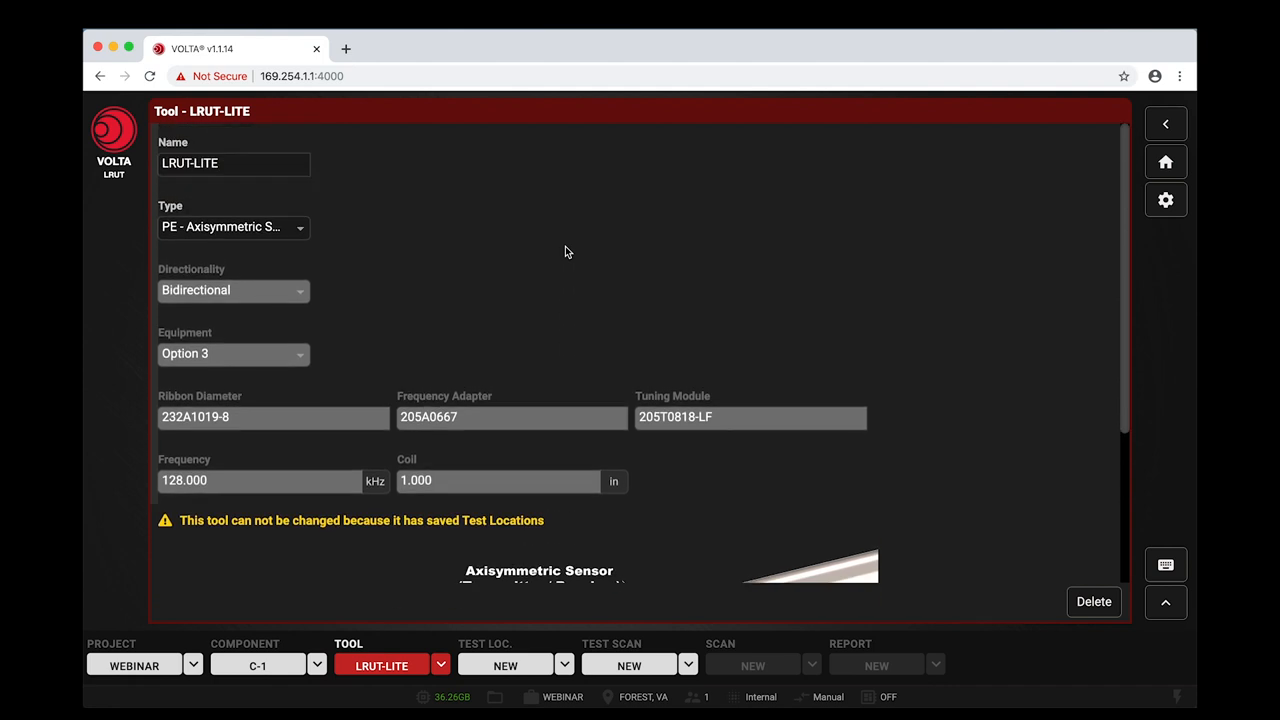
mouse_move(422, 348)
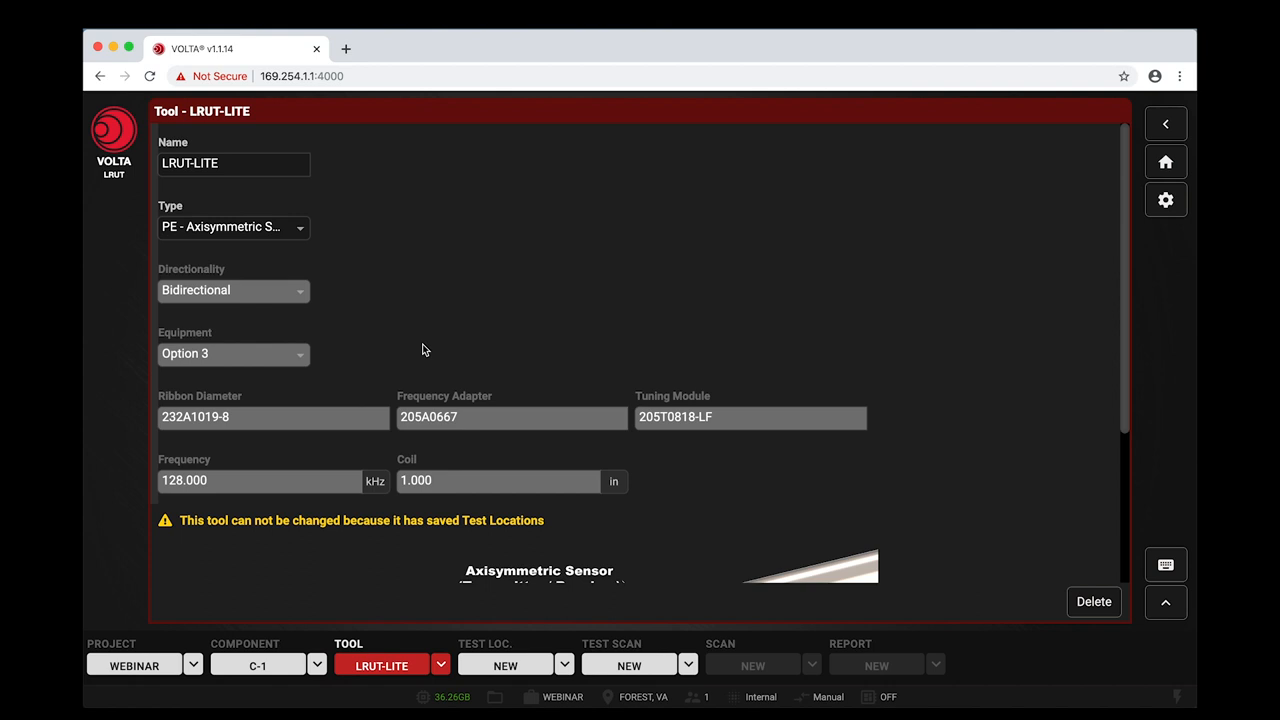
mouse_move(224, 468)
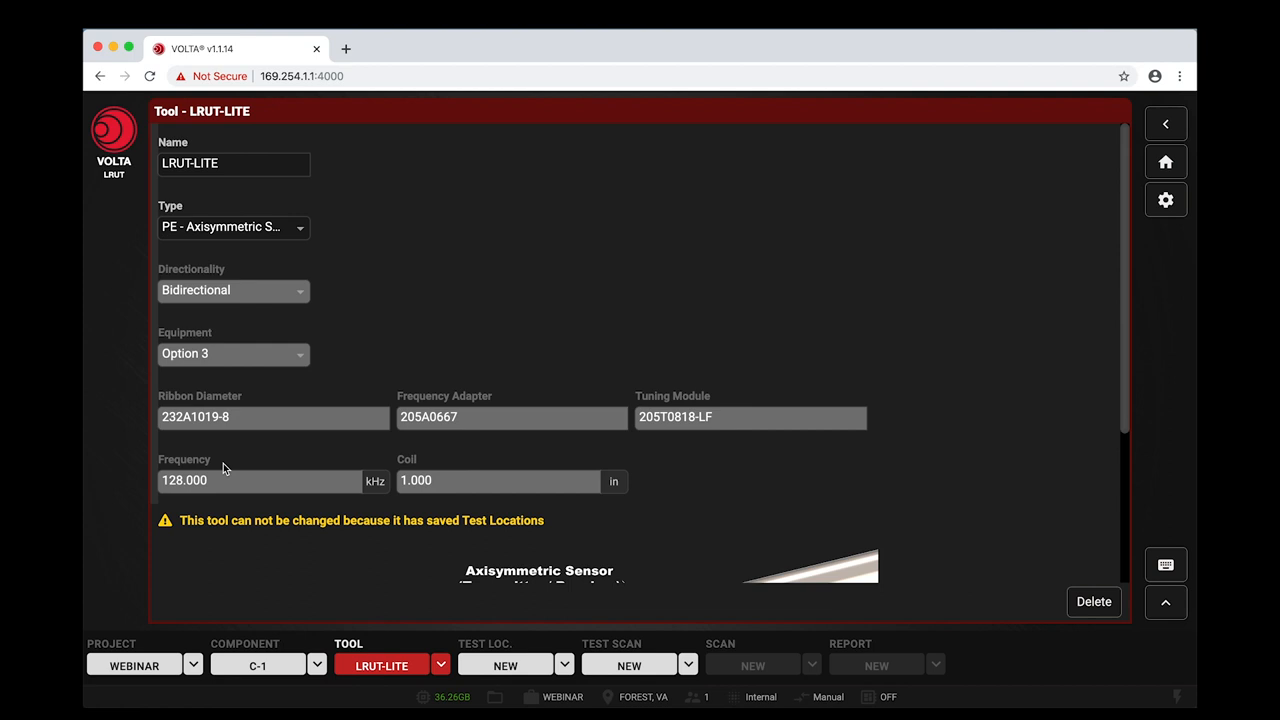
mouse_move(332, 400)
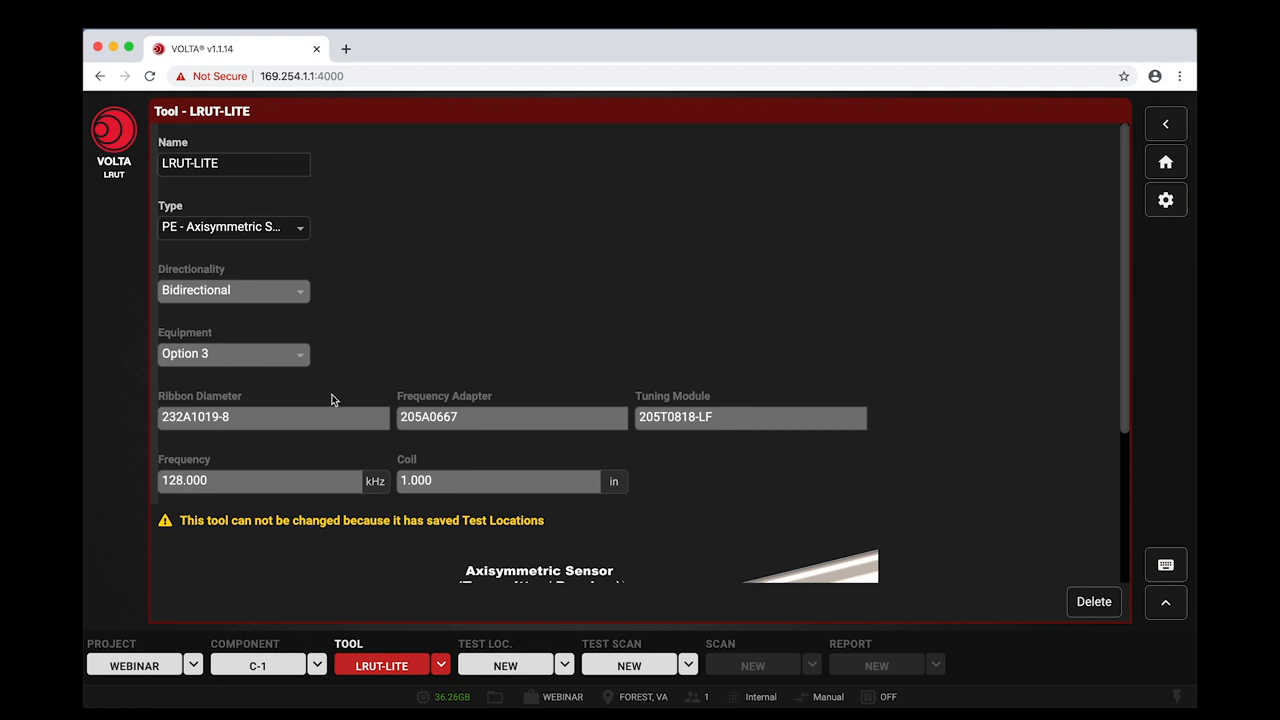
mouse_move(556, 664)
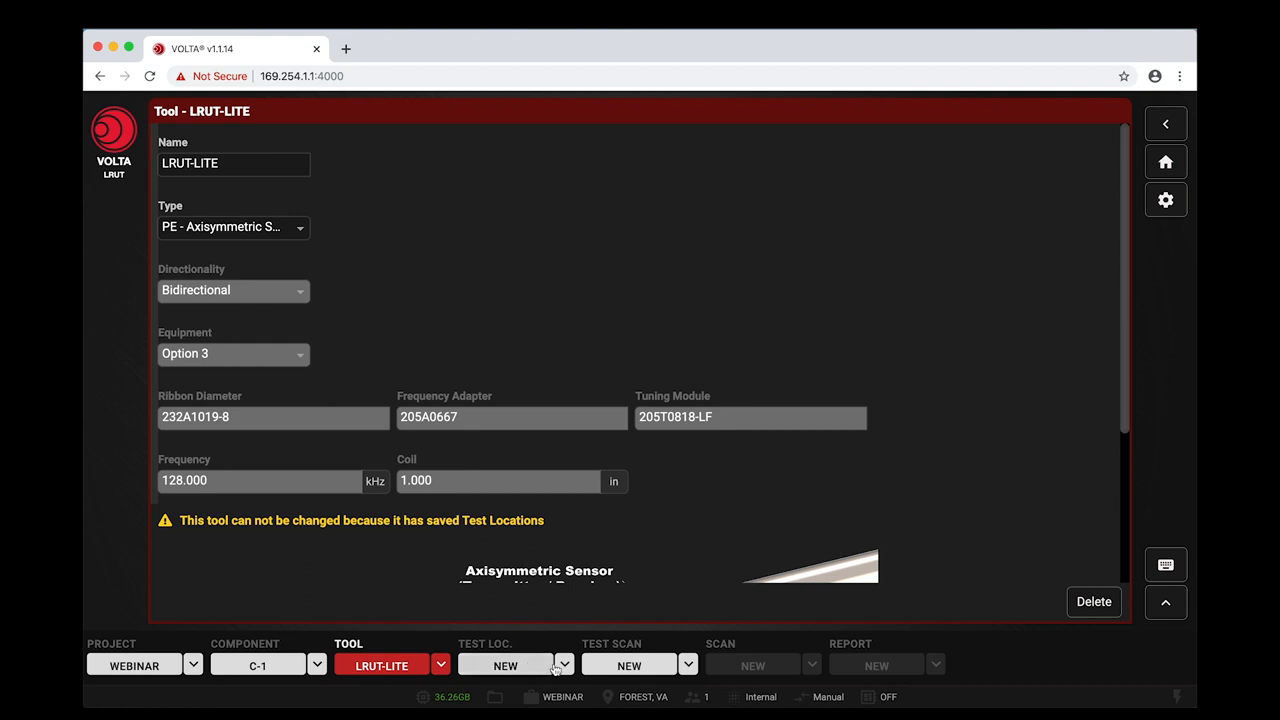
Step: List the test locations and the test scans available for TL-1
click(564, 664)
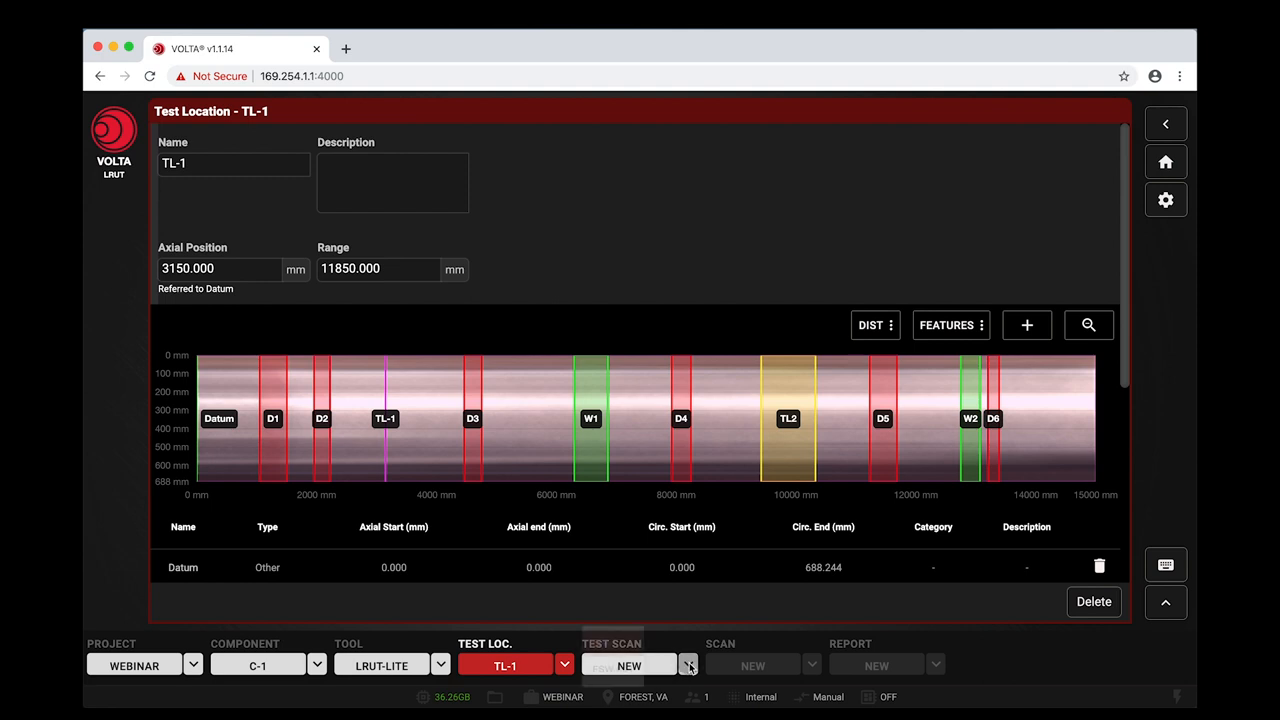
click(688, 664)
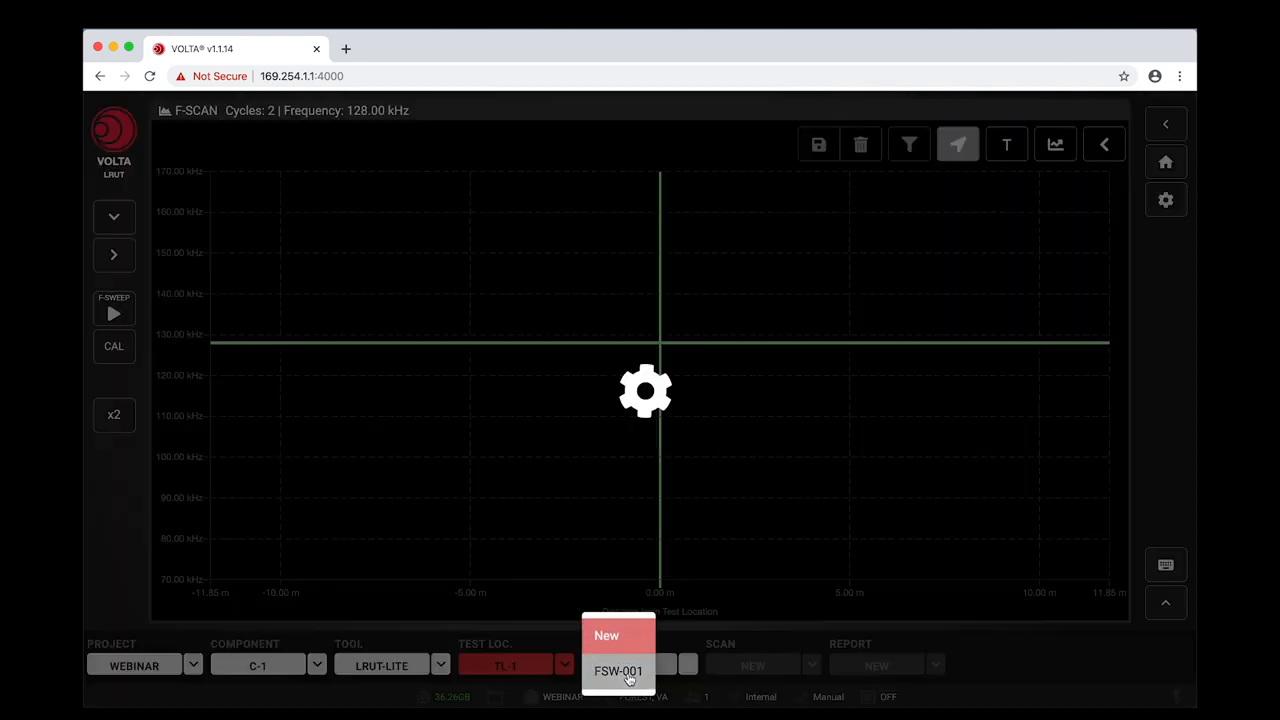
Step: Load test scan FSW-001 into the directional A-scan view
click(606, 636)
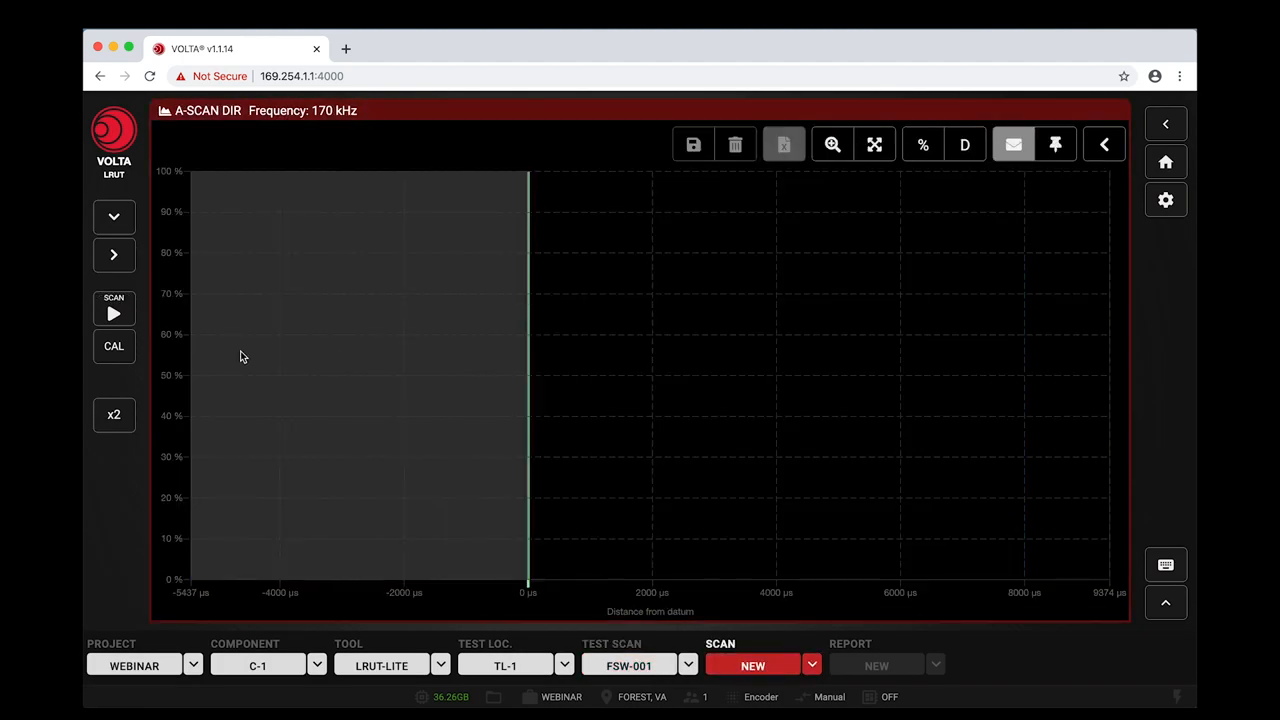
click(112, 216)
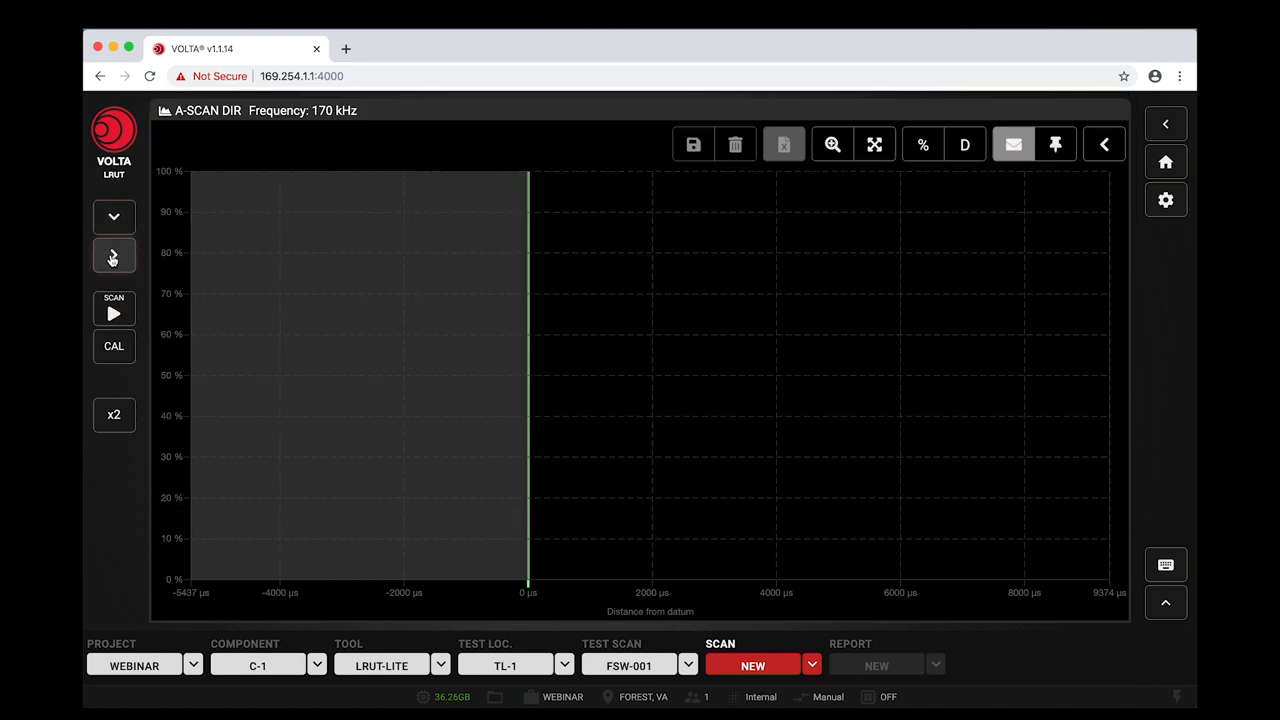
Step: Set the acquisition to gain -6.0 dB, matched filtering on and averaging 8 at 128 kHz
click(112, 256)
text(0.5)
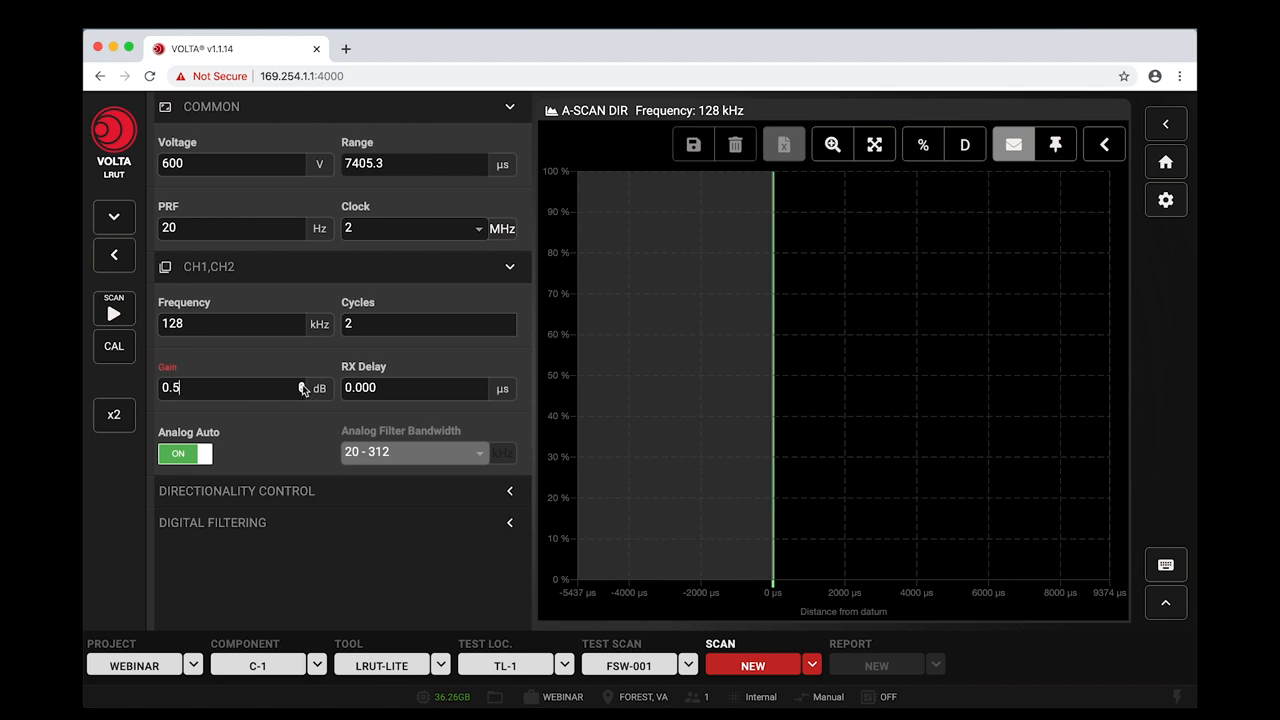
text(-4)
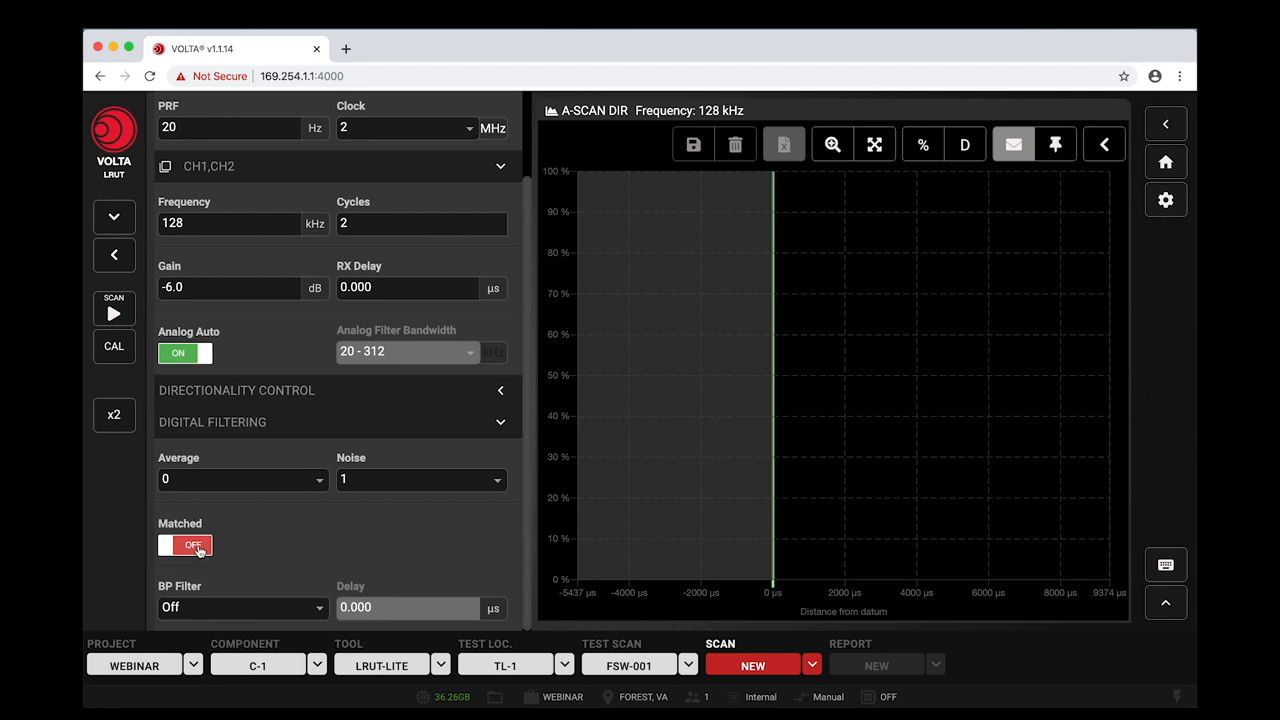
click(184, 544)
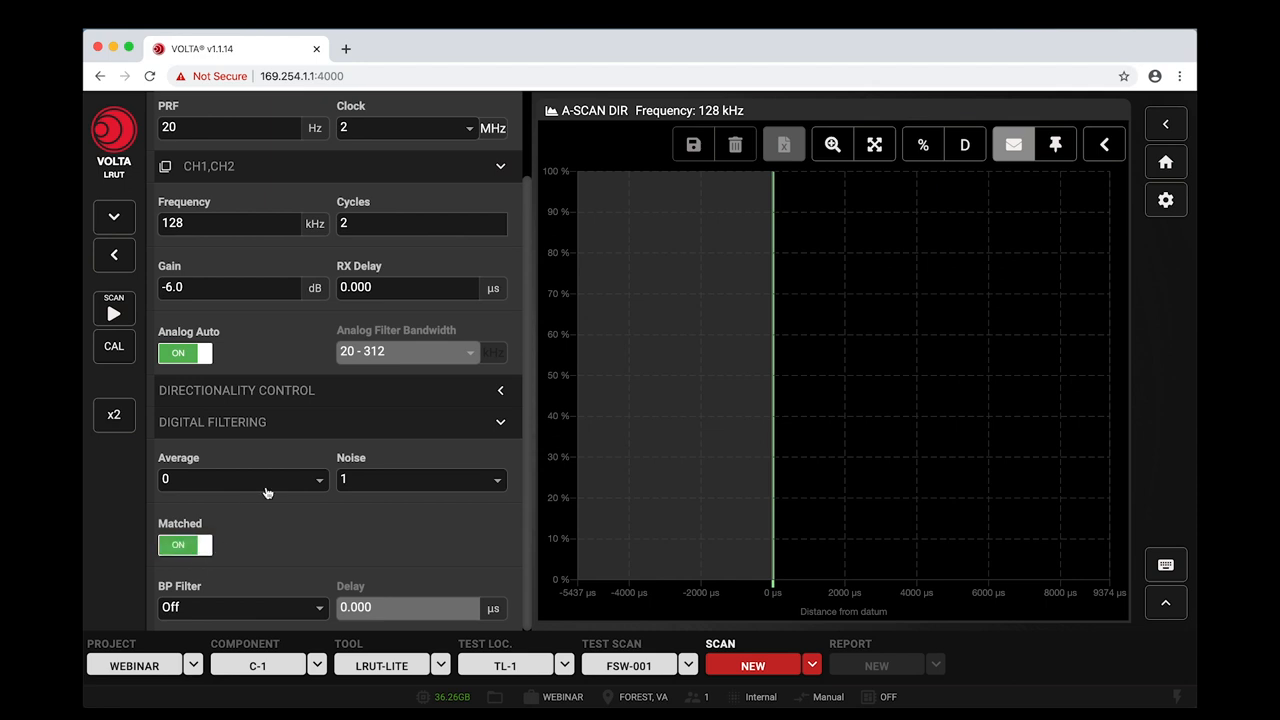
click(242, 478)
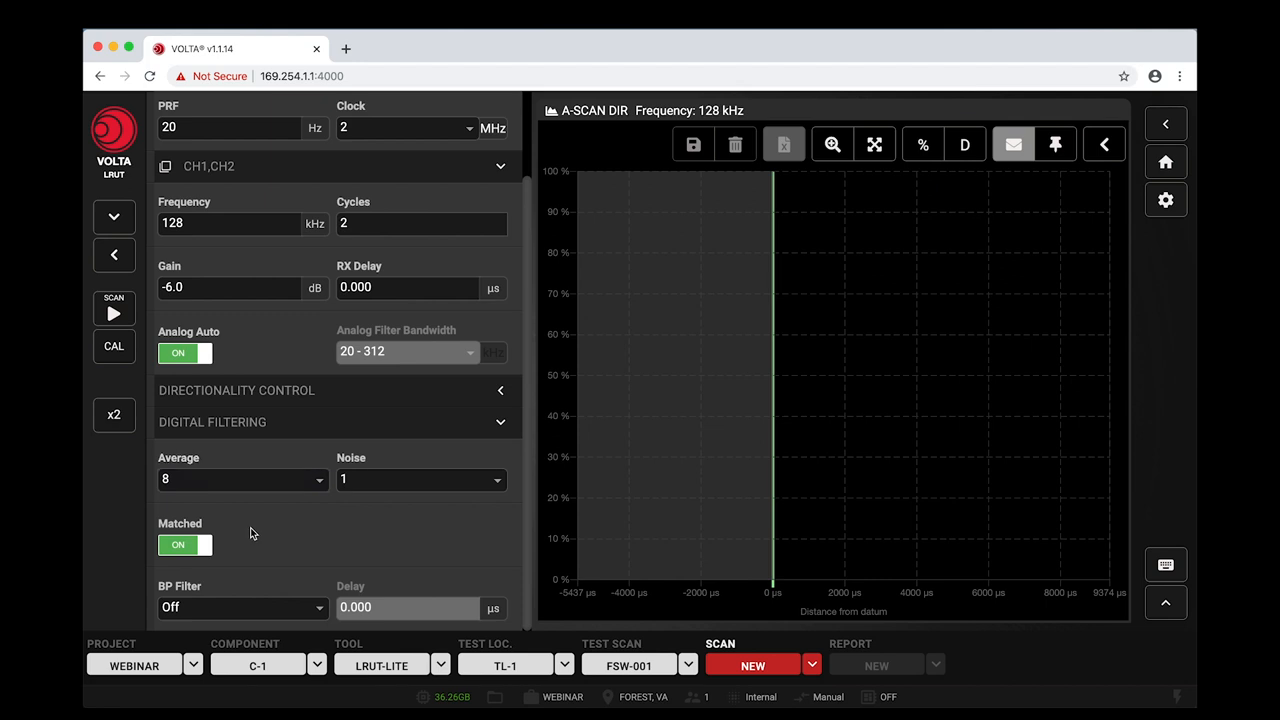
scroll(up, 3)
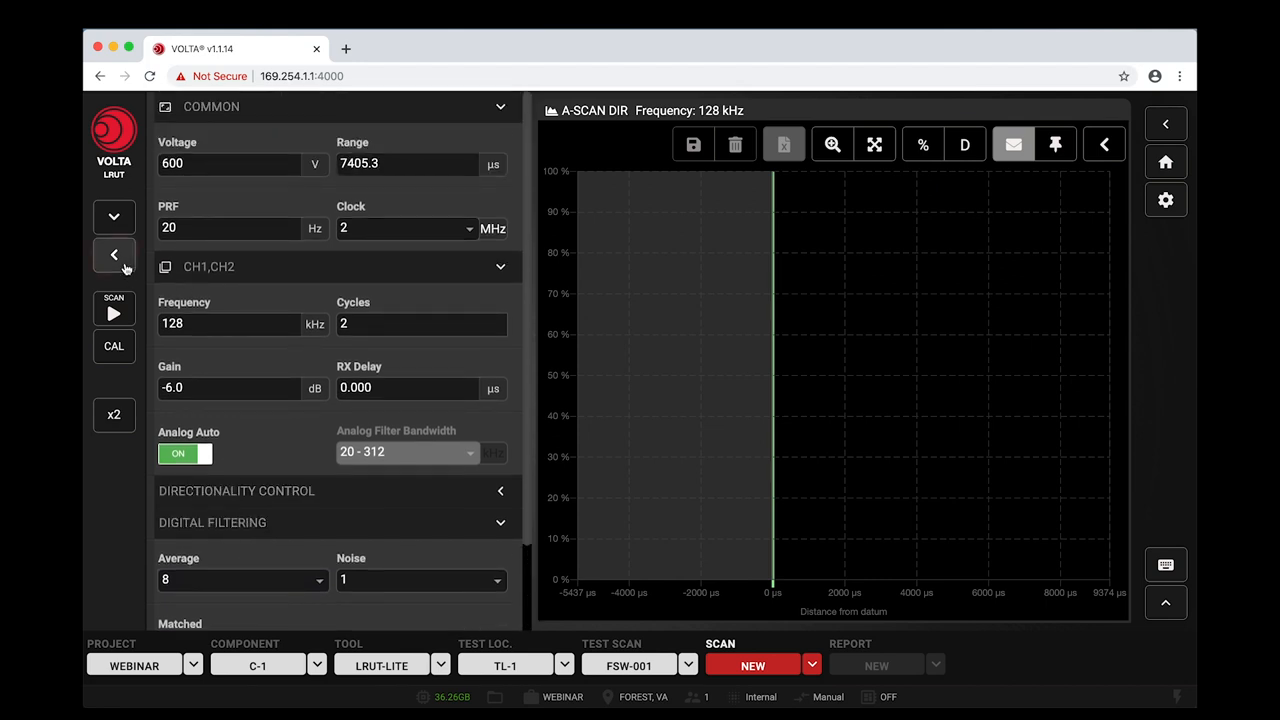
Step: Acquire a 128 kHz directional A-scan with features D1–D6 marked
click(112, 254)
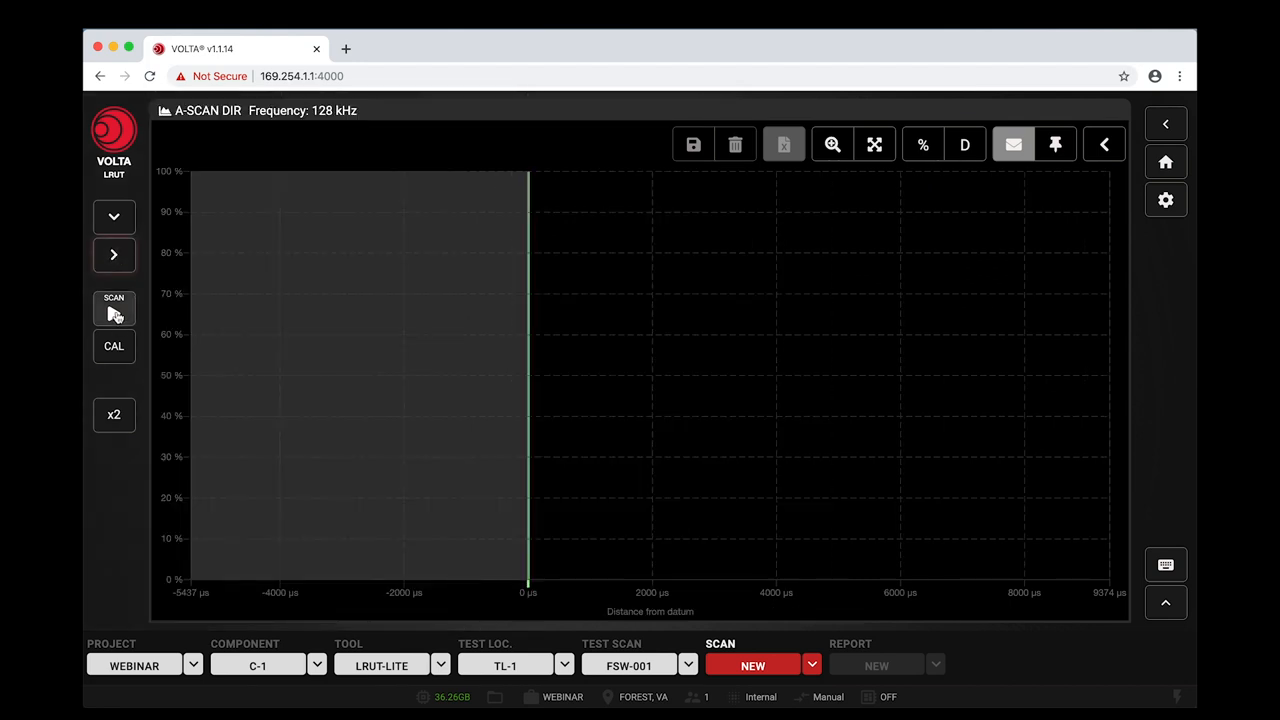
click(112, 308)
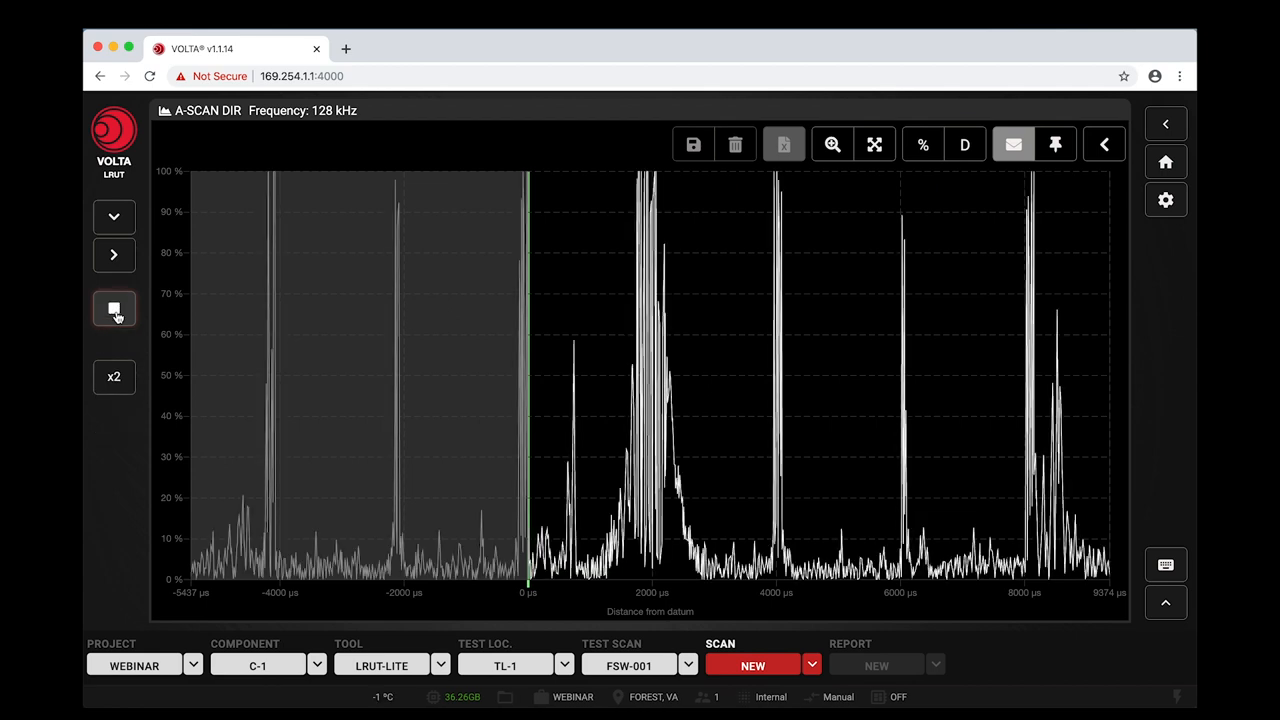
click(112, 308)
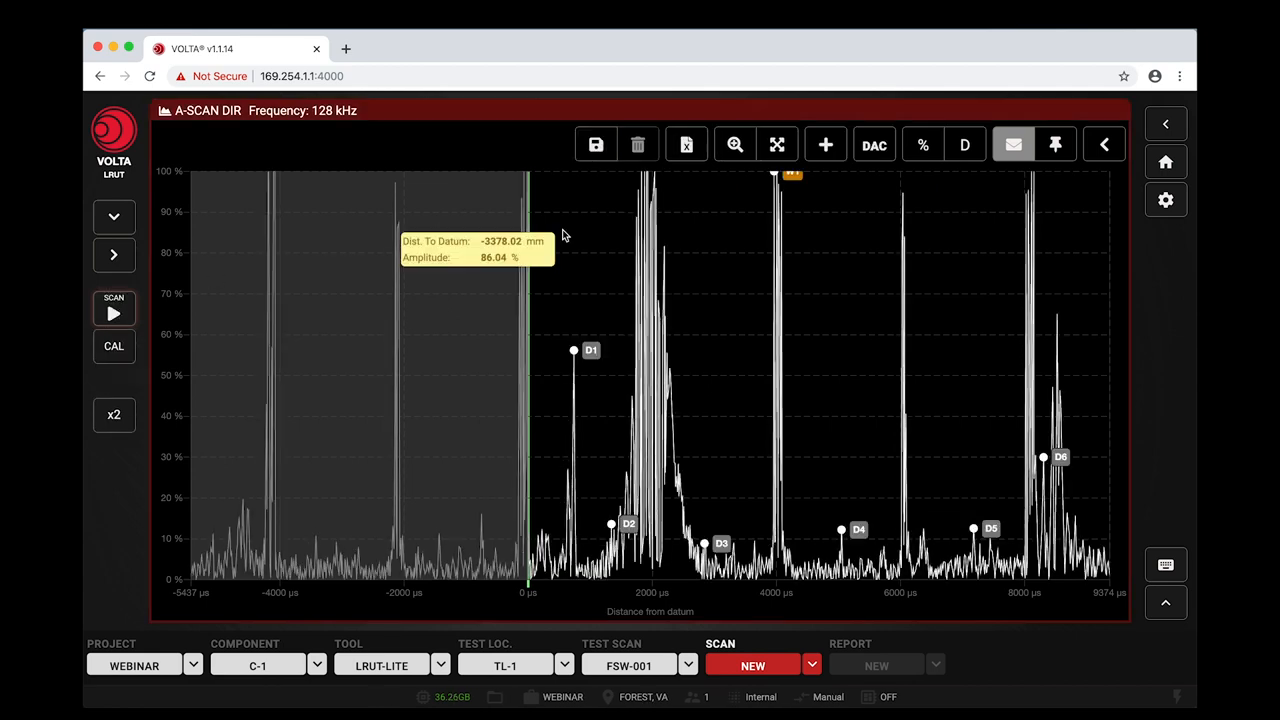
mouse_move(714, 318)
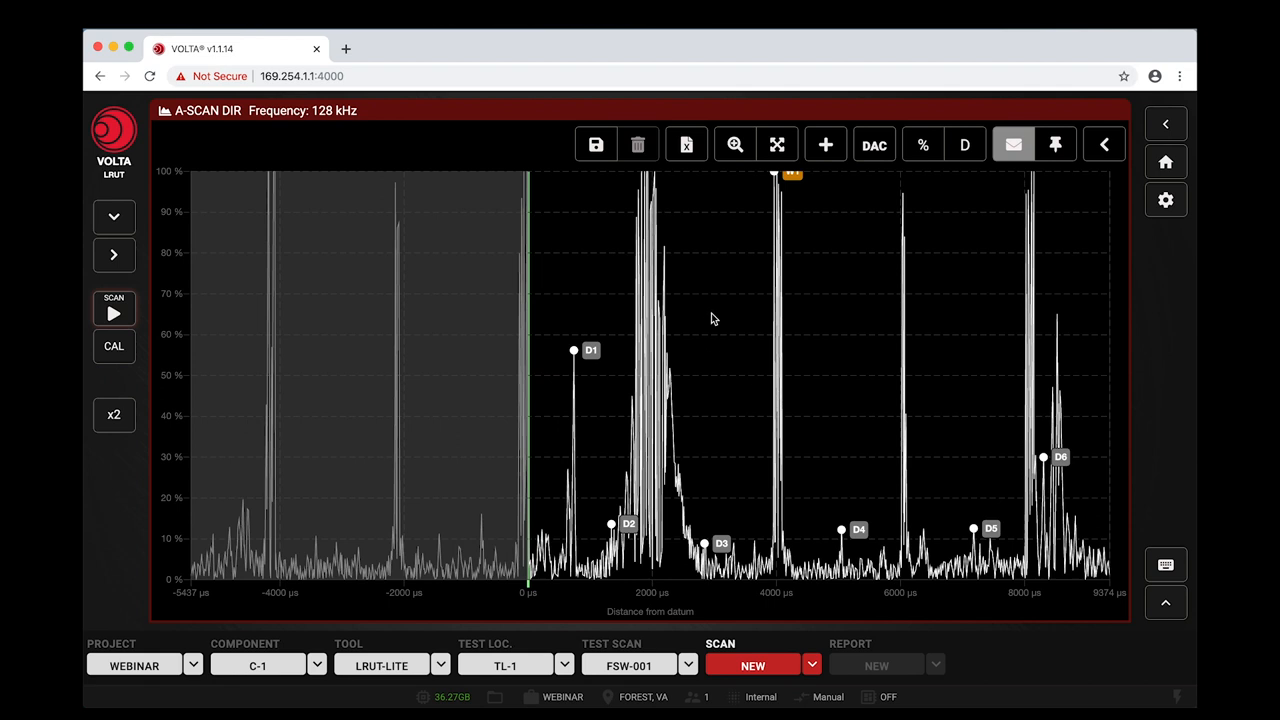
mouse_move(574, 352)
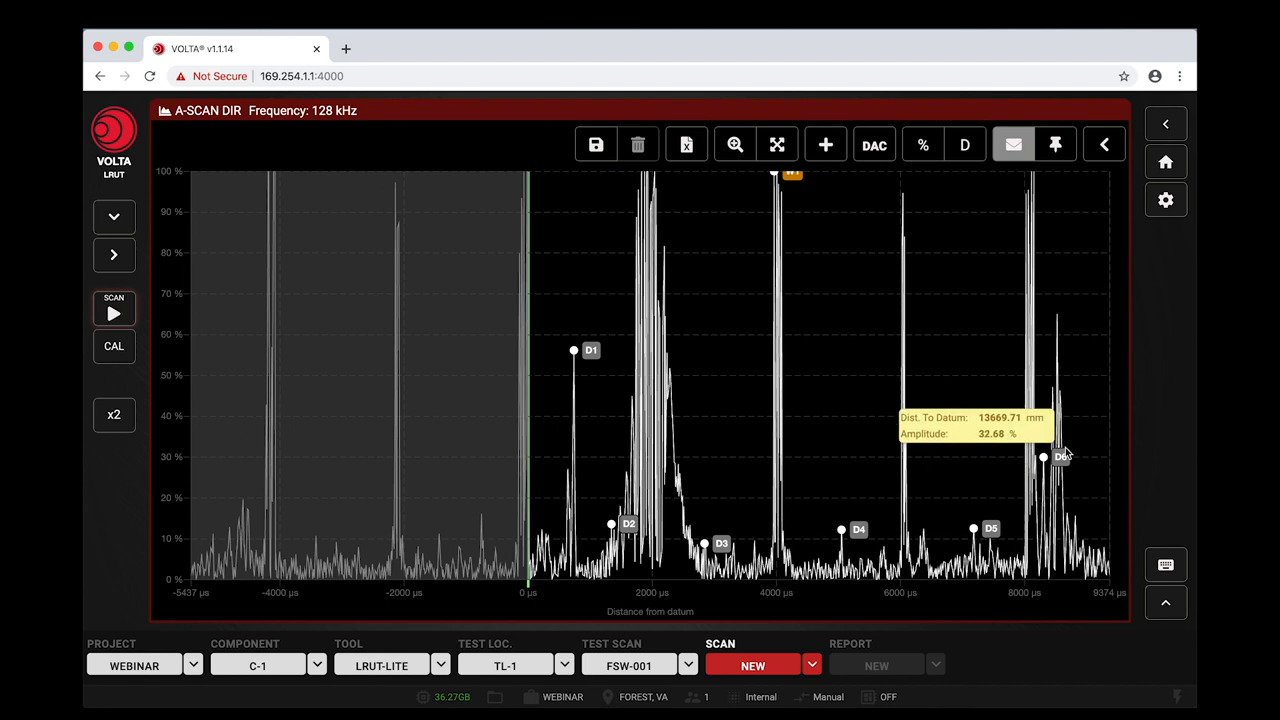
mouse_move(780, 184)
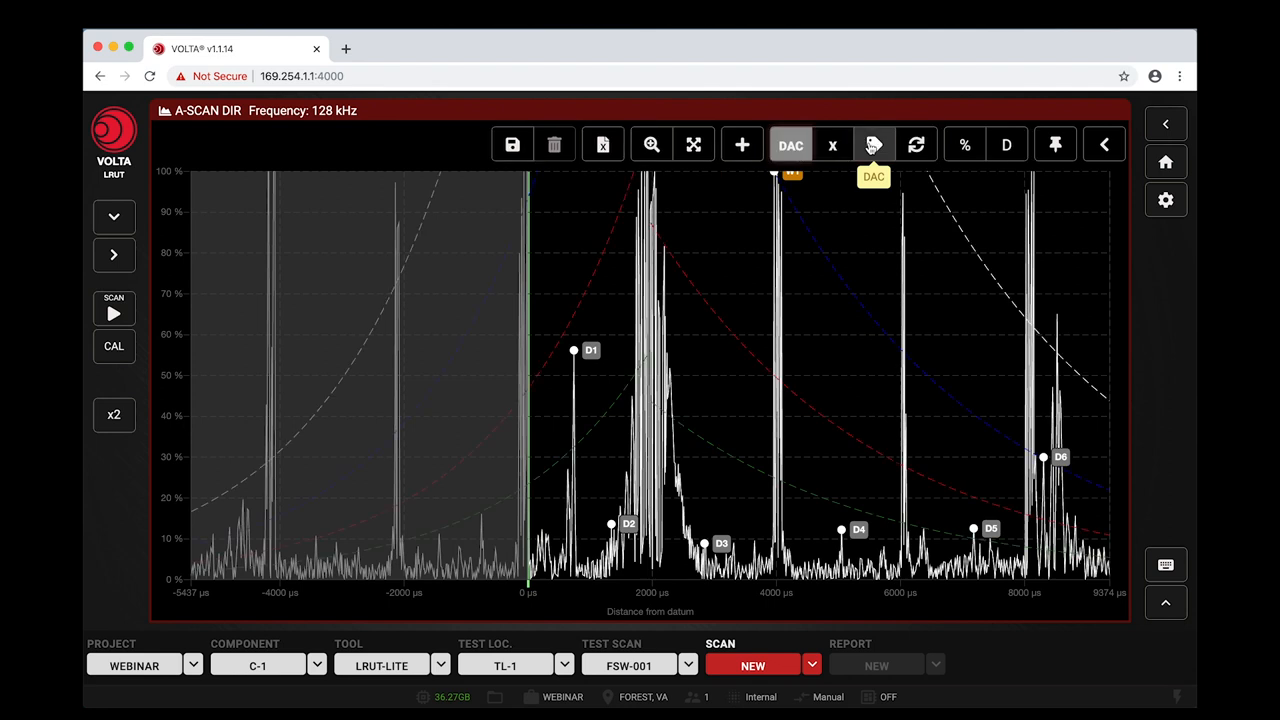
mouse_move(874, 144)
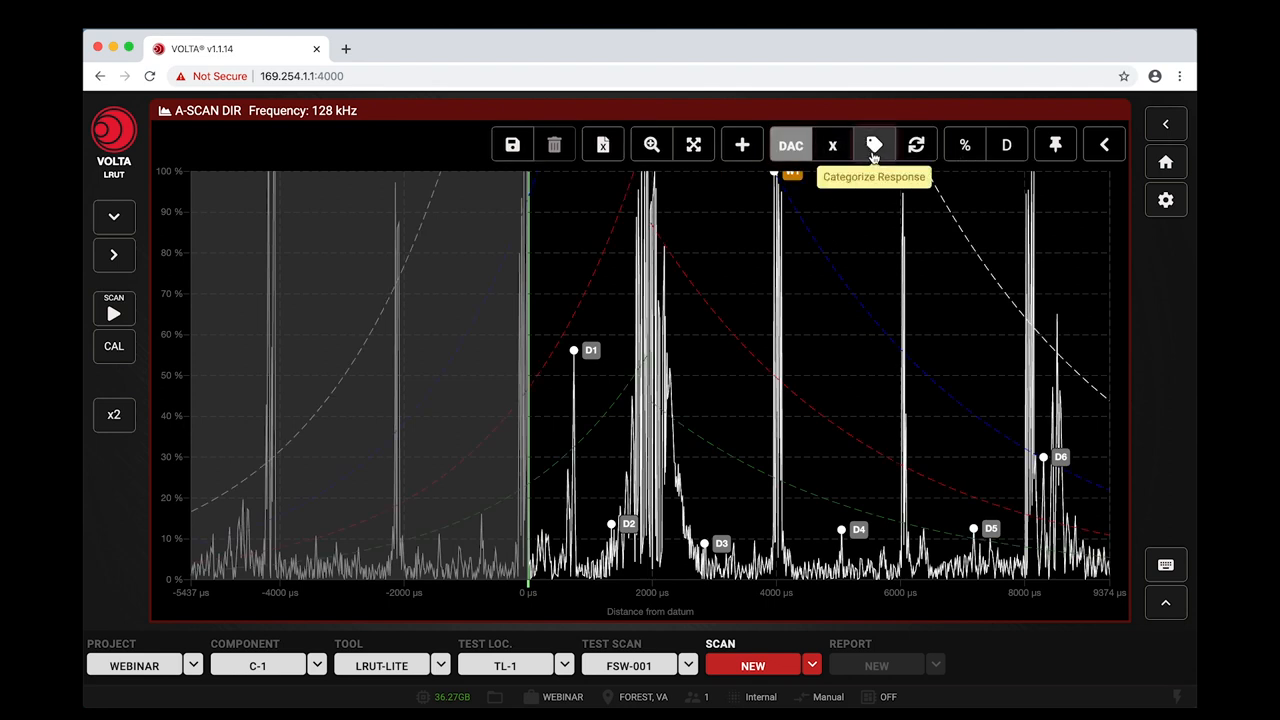
Step: Categorize responses D1–D6 against the DAC curves: D1 and D5 red, D2–D4 green, D6 blue
click(874, 144)
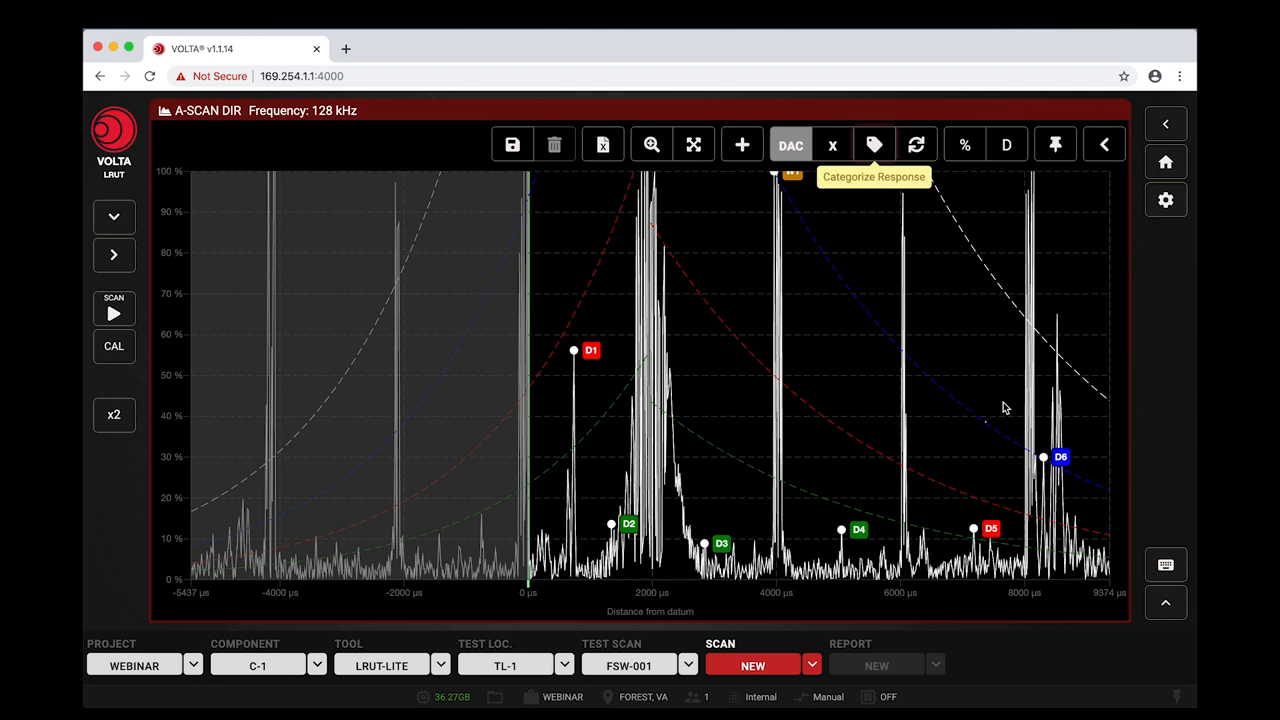